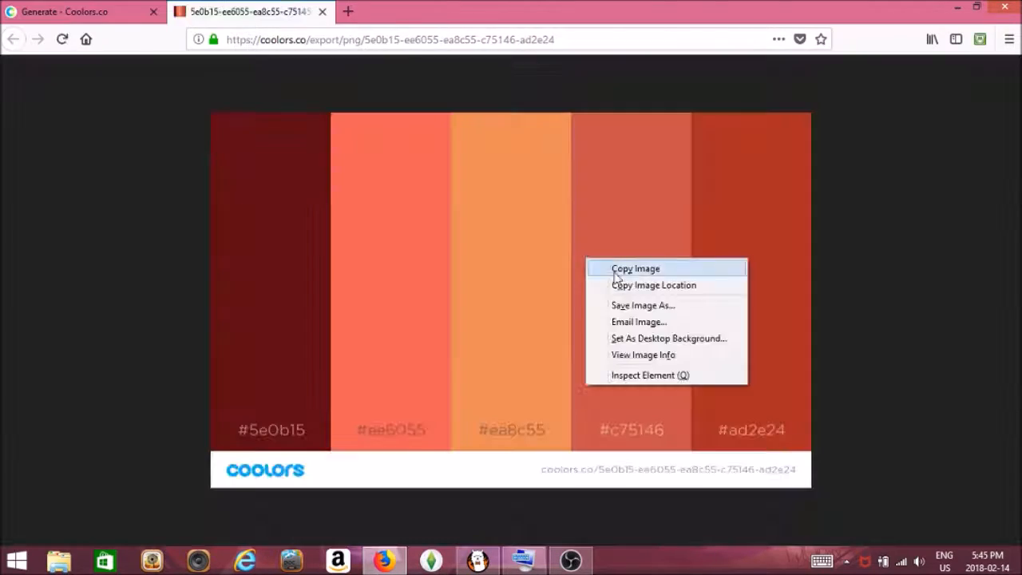
- Copy the exported five-colour warm Coolors palette image for use in the drawing
{"action": "left_click", "coordinate": [478, 559]}
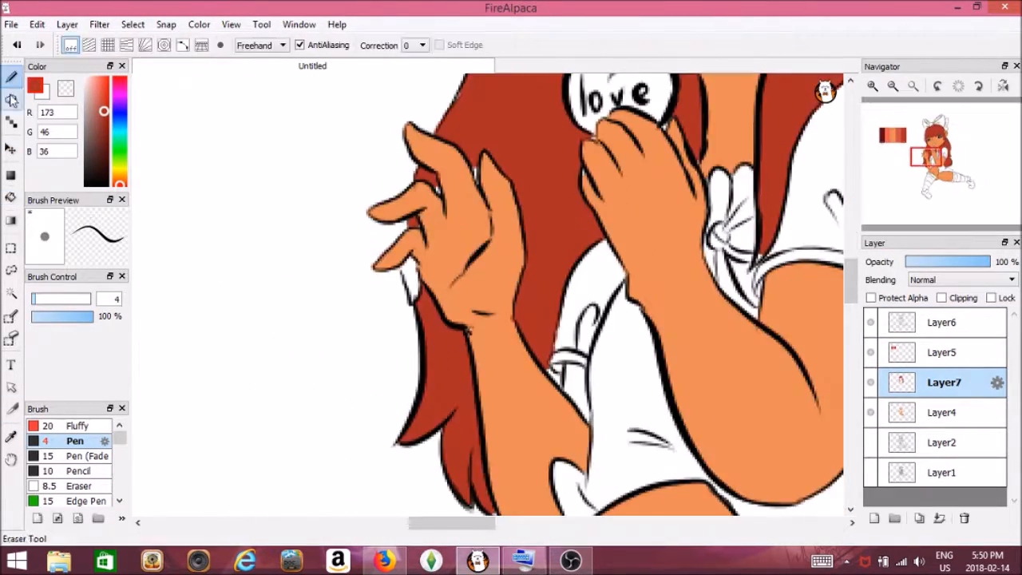
- Paint base colours and shading on the girl's skin, hair, dress and striped socks using clipped layers
{"action": "left_click", "coordinate": [941, 353]}
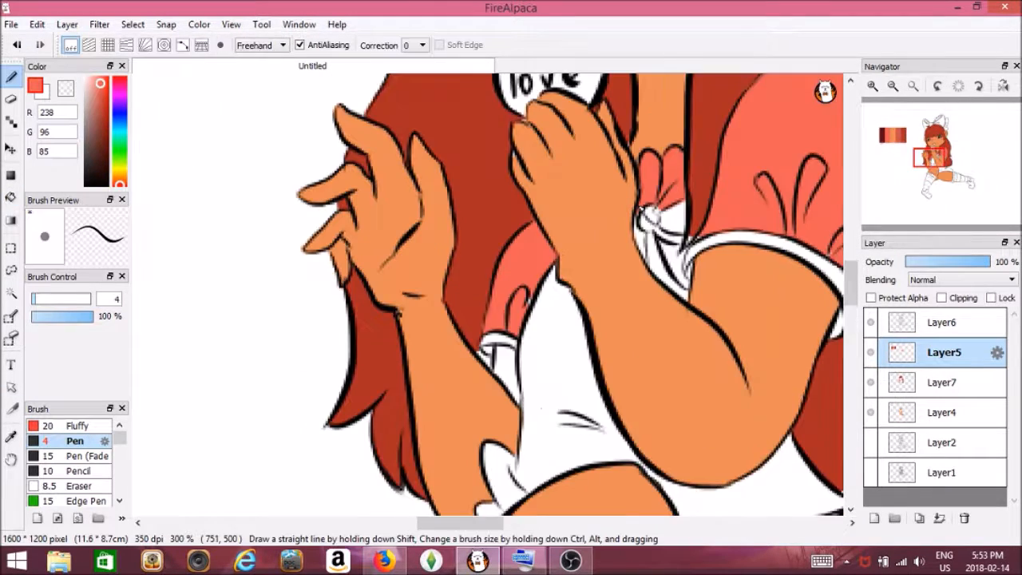
{"action": "left_click", "coordinate": [940, 412]}
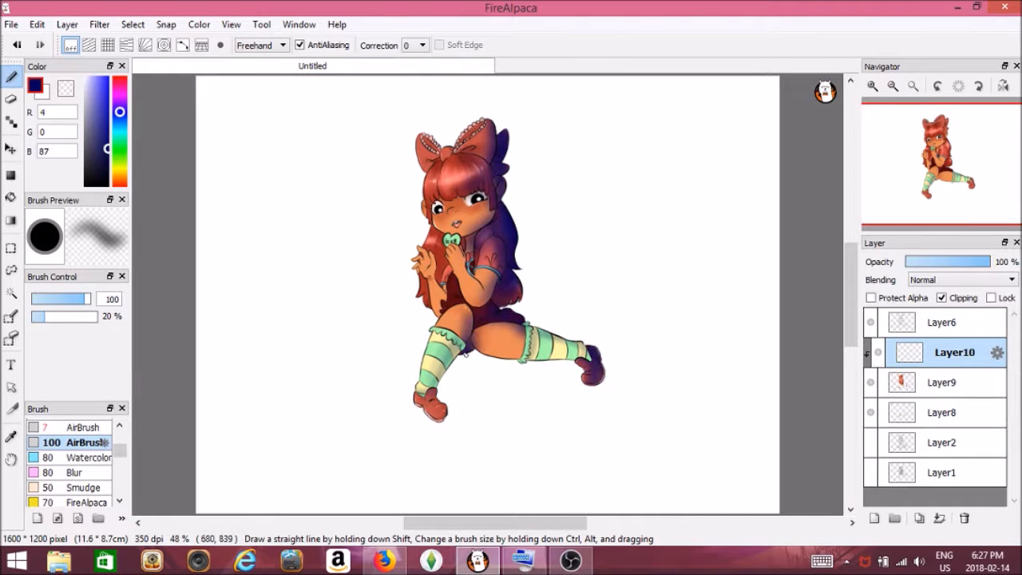
- Add darker tones and highlights to the legs, dress and socks, zooming out via the Navigator to check the figure
{"action": "left_click", "coordinate": [958, 280]}
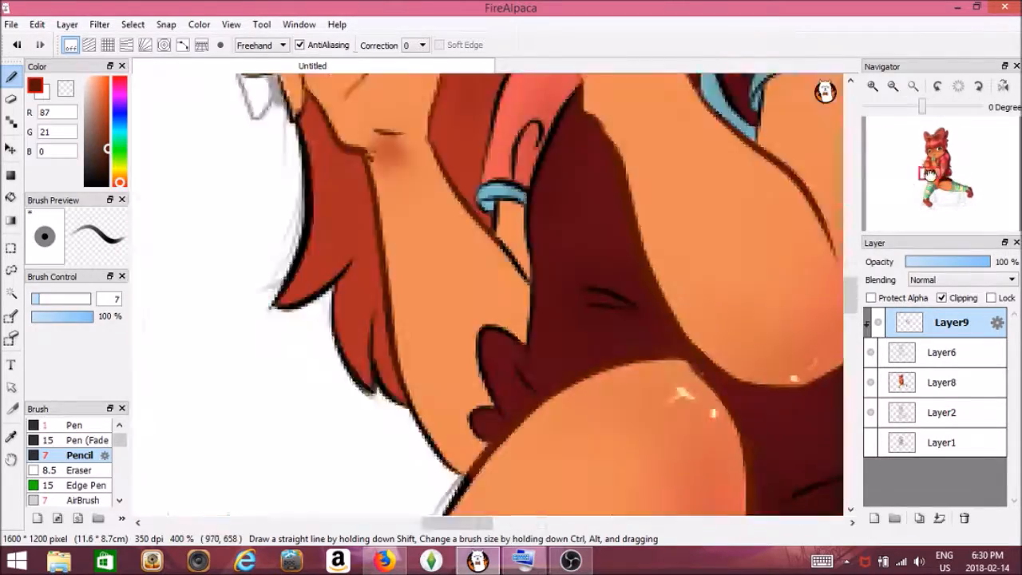
{"action": "left_click", "coordinate": [891, 86]}
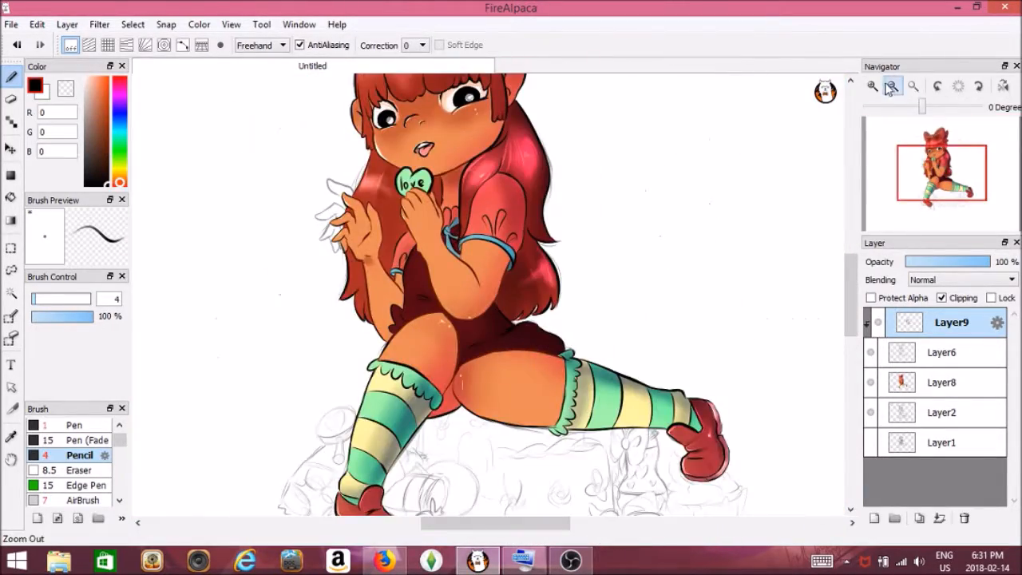
{"action": "left_click", "coordinate": [871, 87]}
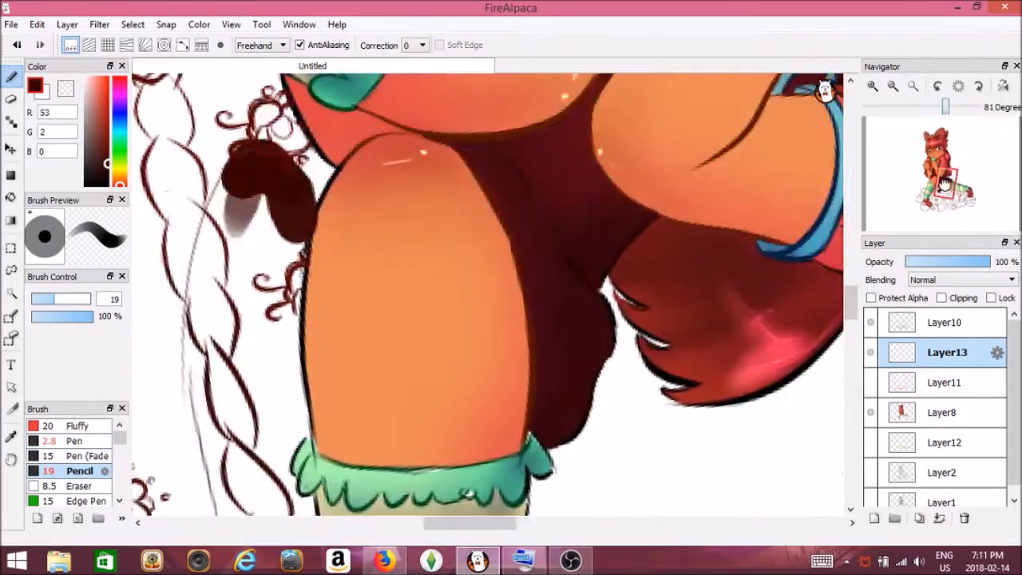
- Shade the legs and flat-colour the cake, cupcake, roses and sweets on new layers with palette colours
{"action": "left_click", "coordinate": [872, 86]}
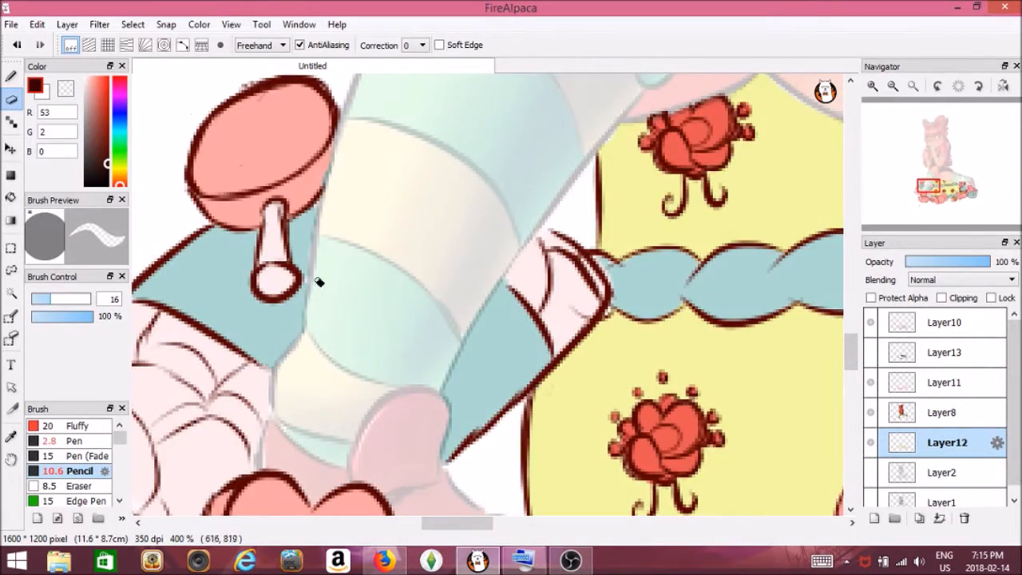
- Apply a Hue Saturation Brightness shift to the overlay layer to warm the whole illustration
{"action": "left_click", "coordinate": [940, 519]}
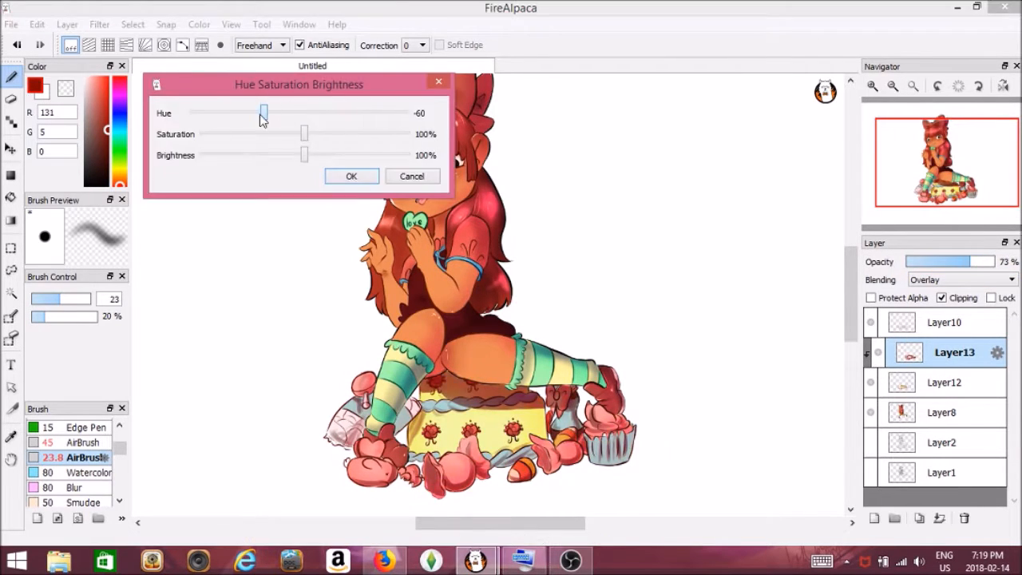
{"action": "left_click", "coordinate": [351, 176]}
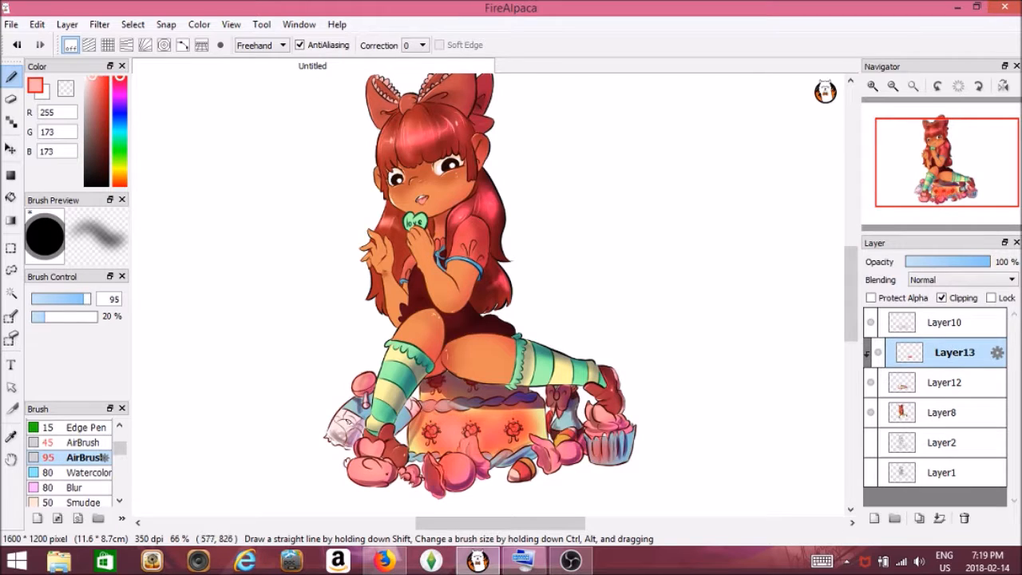